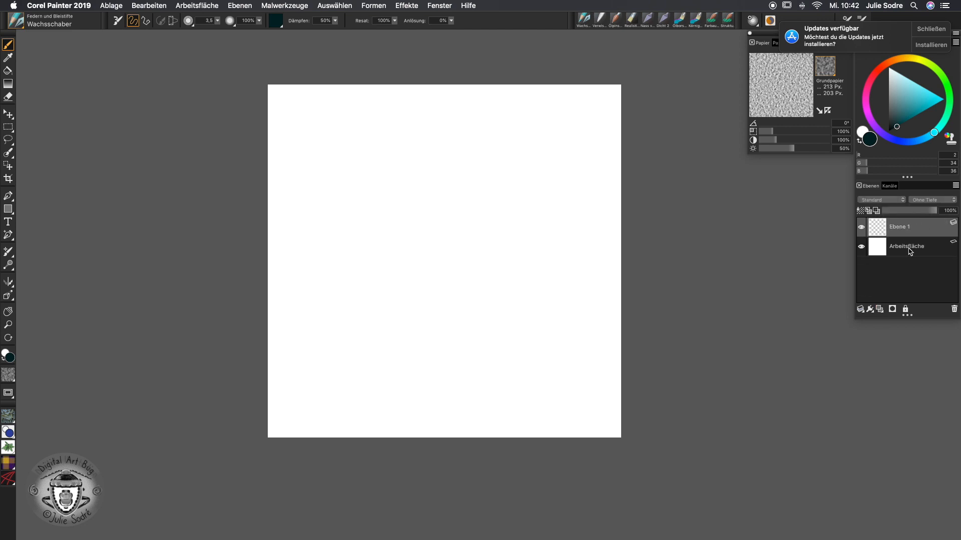
pyautogui.moveTo(909, 252)
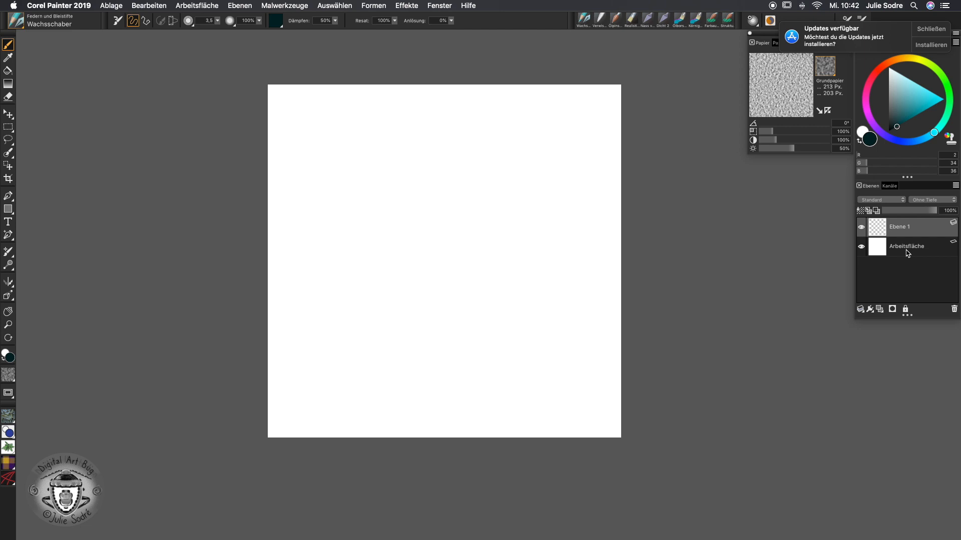
pyautogui.moveTo(904, 256)
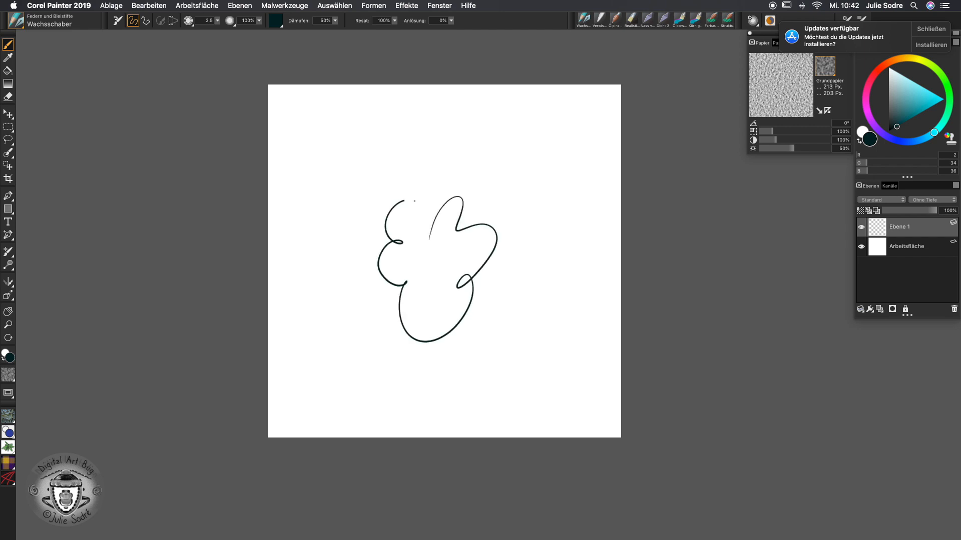
# Add a new layer and draw a pointed leaf rising beside the flower's stem.
pyautogui.click(860, 308)
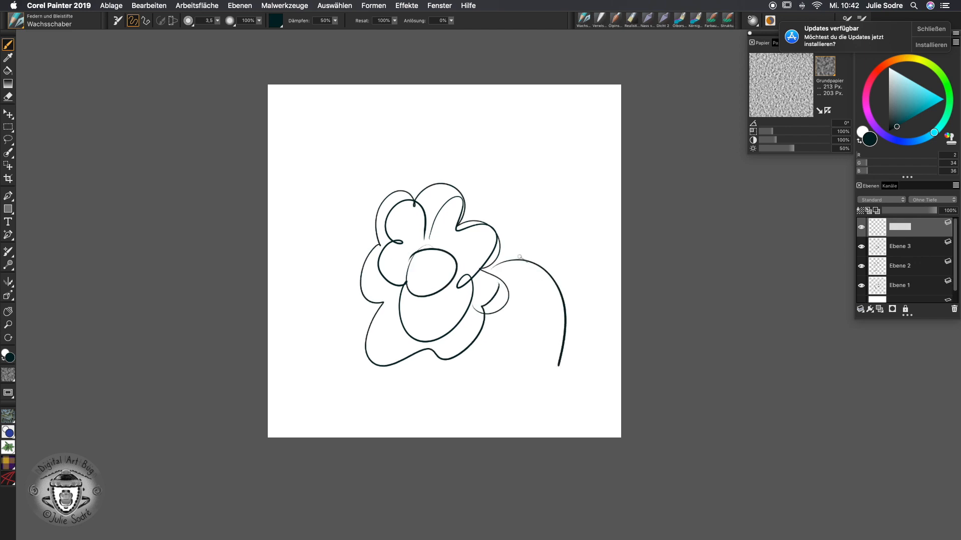
pyautogui.moveTo(520, 258); pyautogui.dragTo(517, 184)
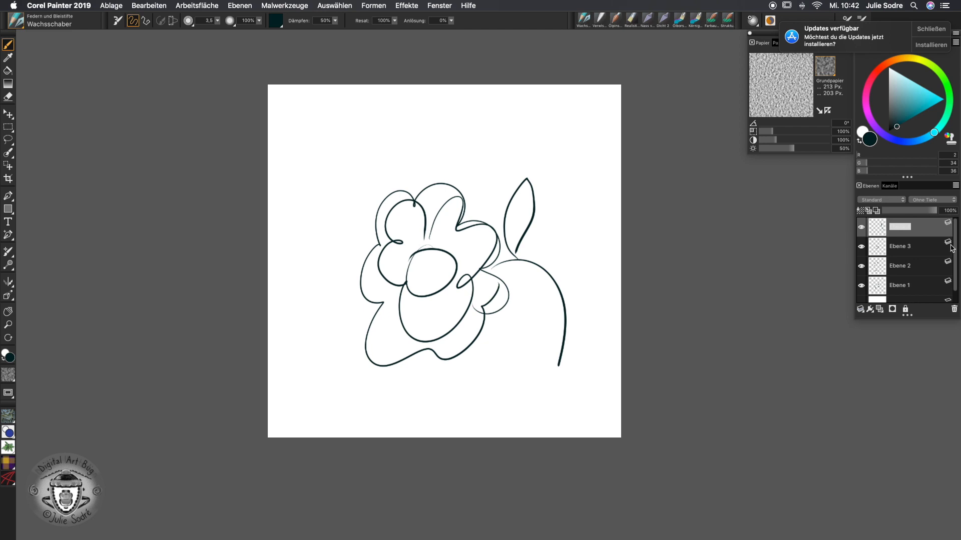
pyautogui.moveTo(958, 235)
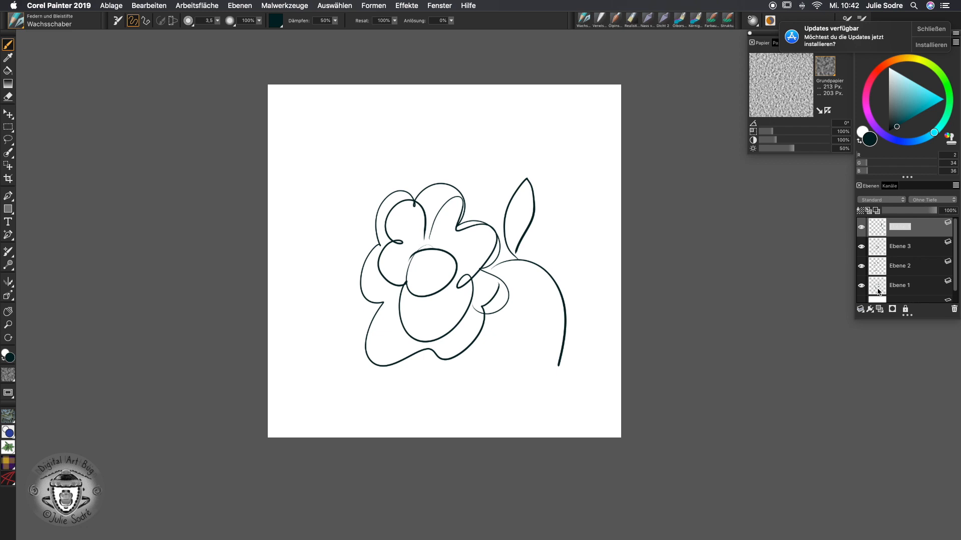
# Reposition the flower's centre and a petal group with the Layer Adjuster tool.
pyautogui.click(7, 124)
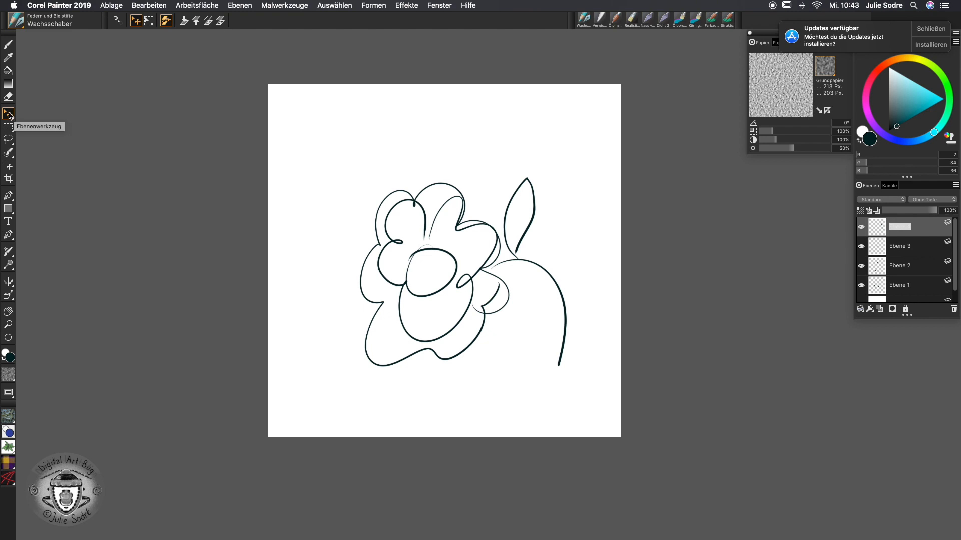
pyautogui.moveTo(483, 219)
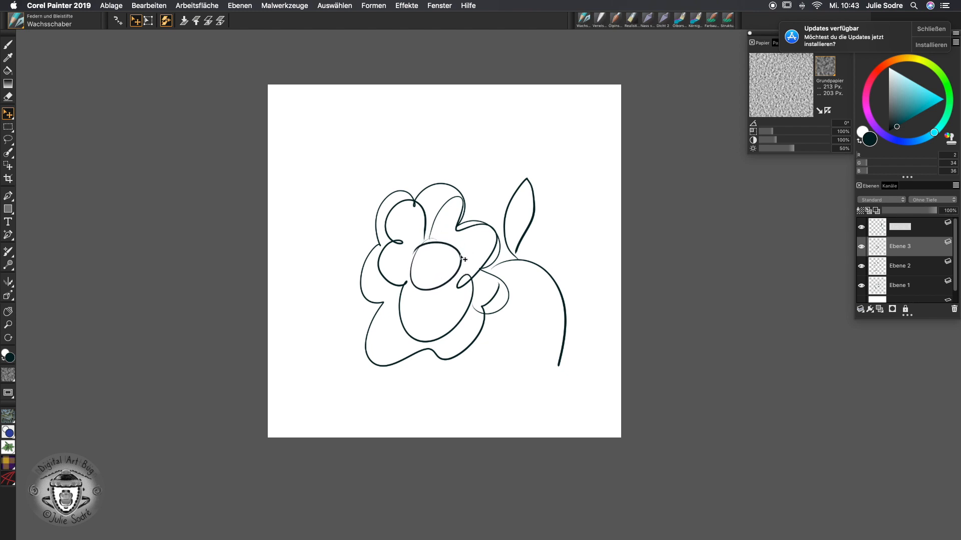
pyautogui.moveTo(166, 22)
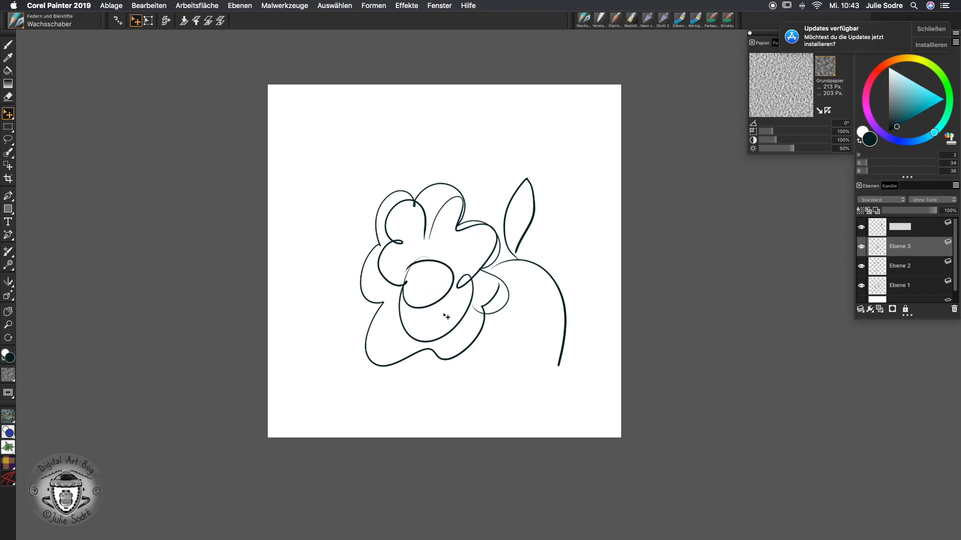
pyautogui.moveTo(416, 214); pyautogui.dragTo(465, 288)
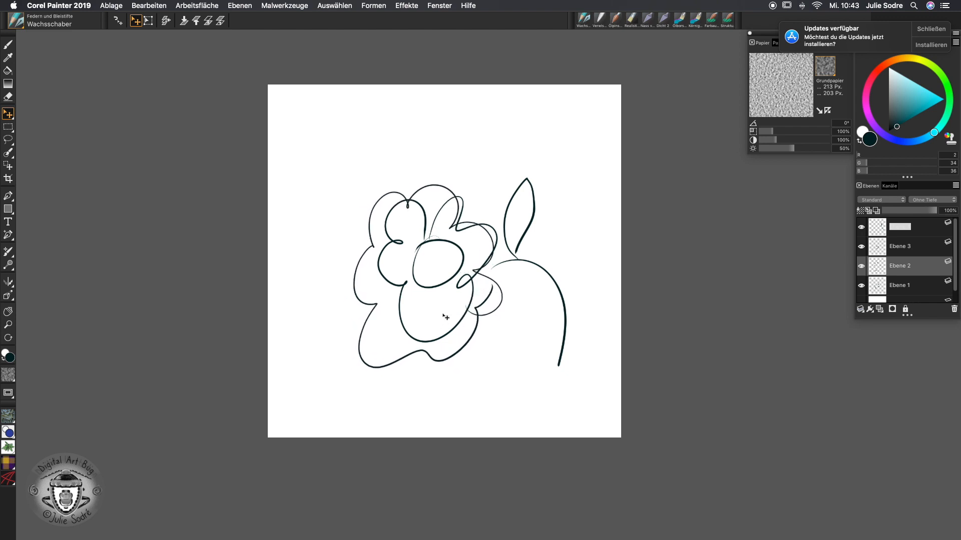
# Select Ebene 1 with the outer petals and shift them closer around the centre.
pyautogui.click(899, 285)
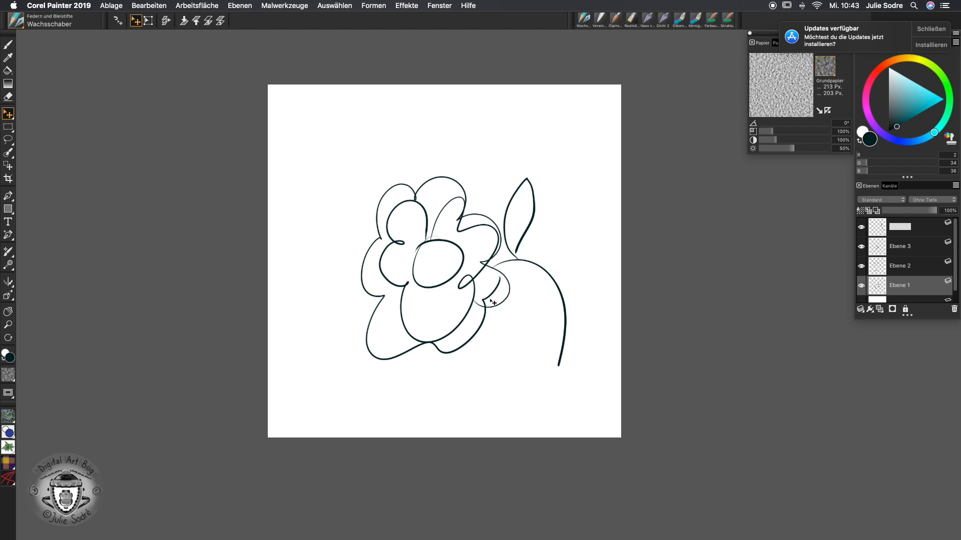
pyautogui.moveTo(513, 318)
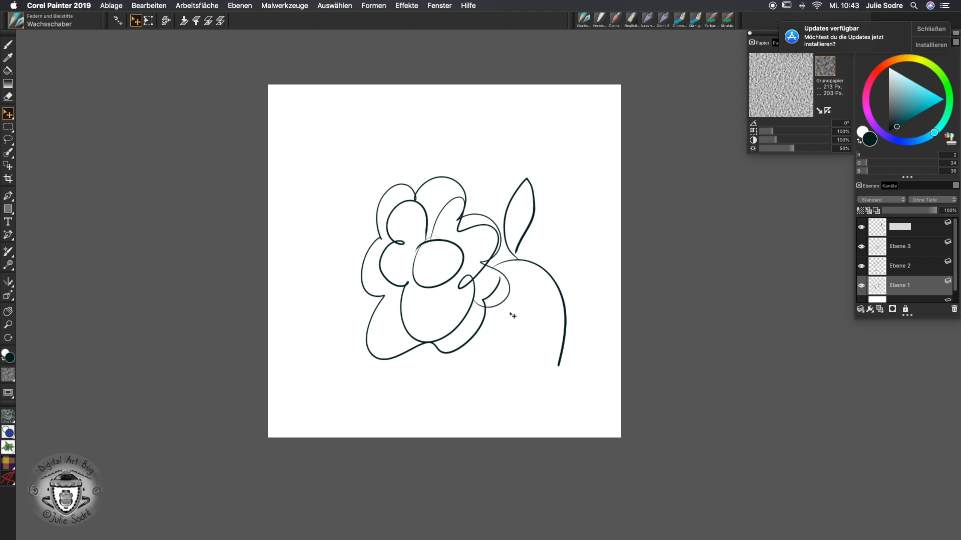
pyautogui.moveTo(480, 321)
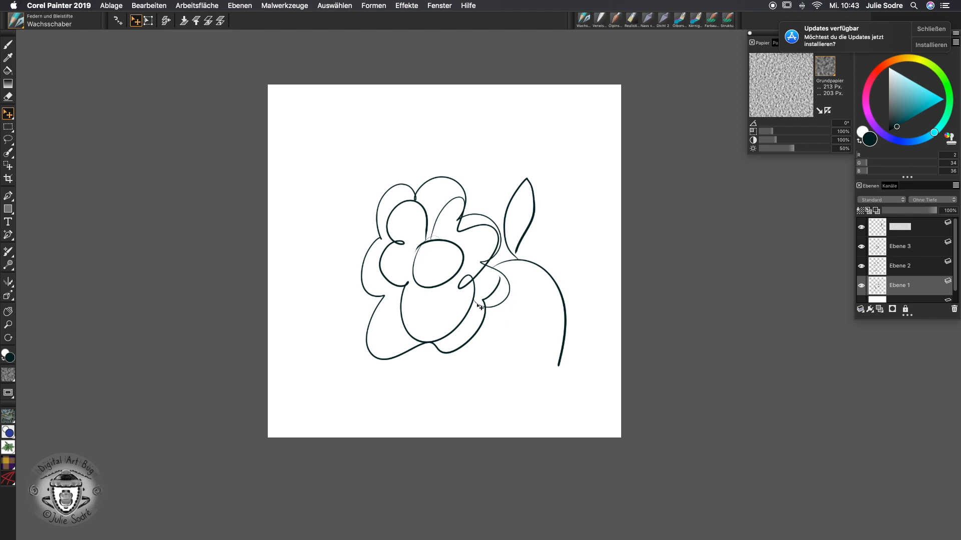
pyautogui.moveTo(477, 326)
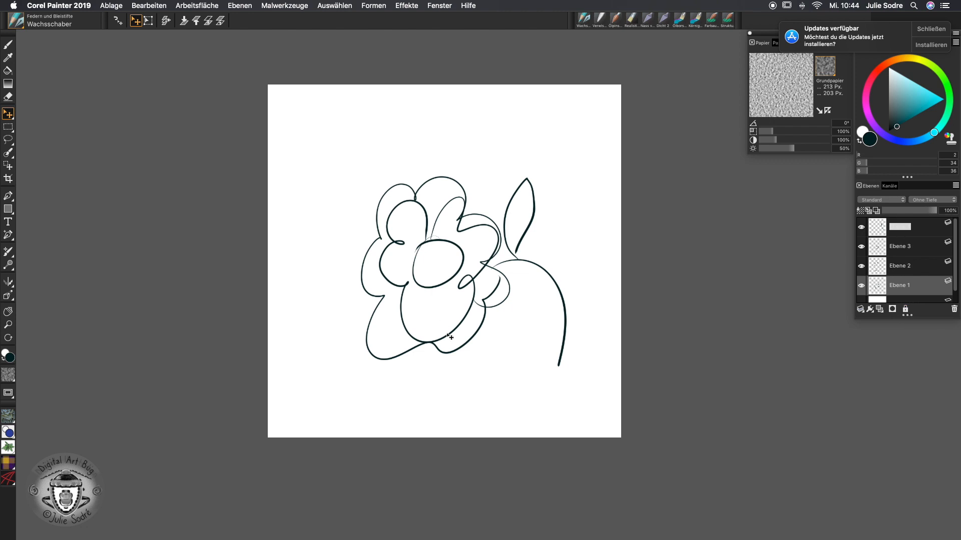
pyautogui.moveTo(470, 319)
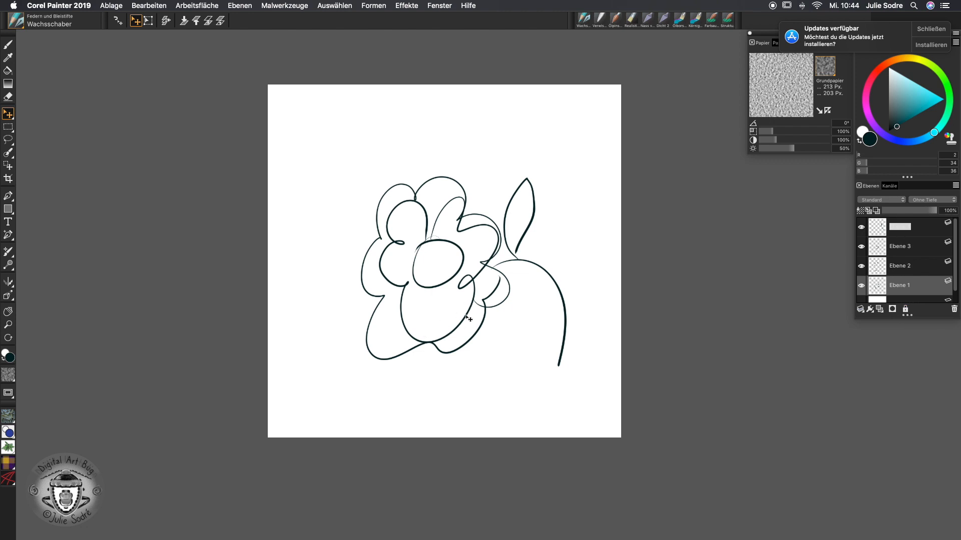
pyautogui.moveTo(163, 20)
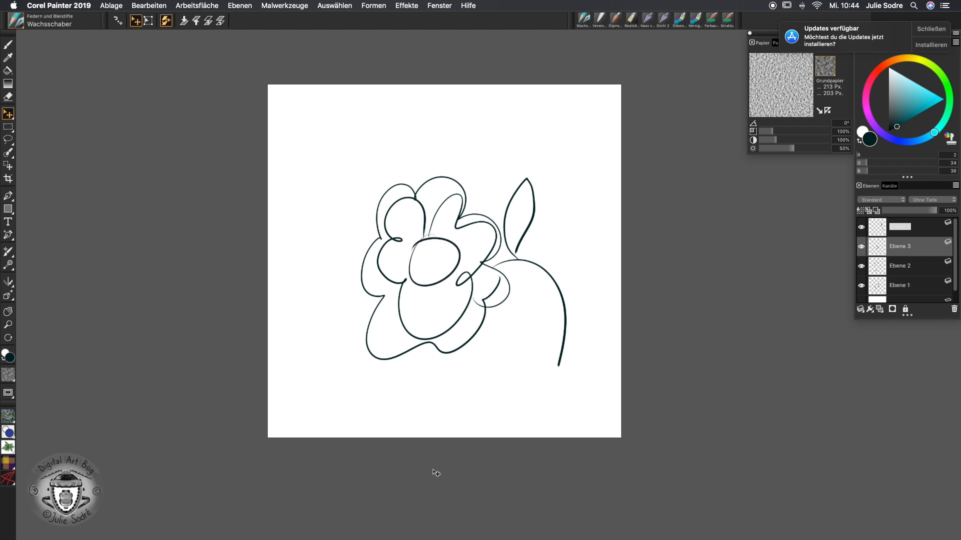
pyautogui.moveTo(418, 476)
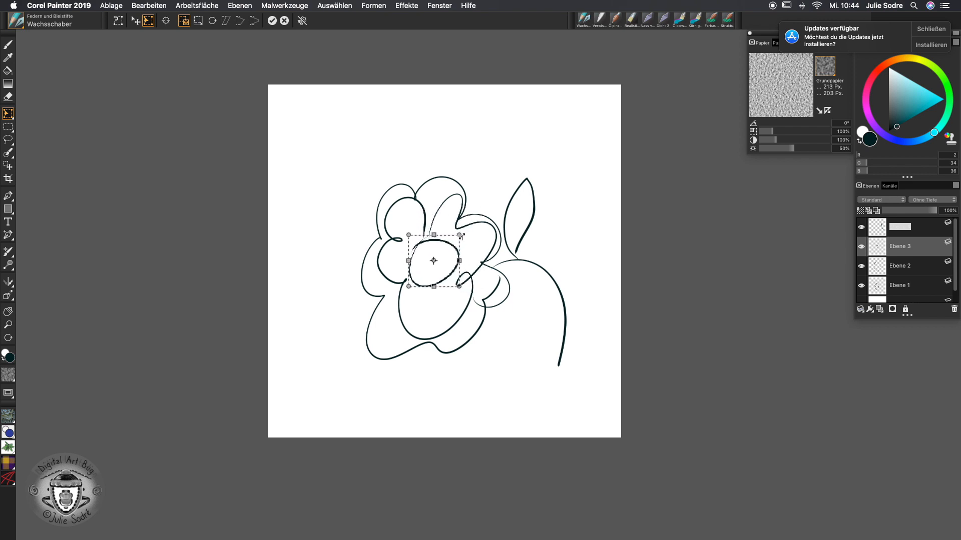
pyautogui.moveTo(398, 329)
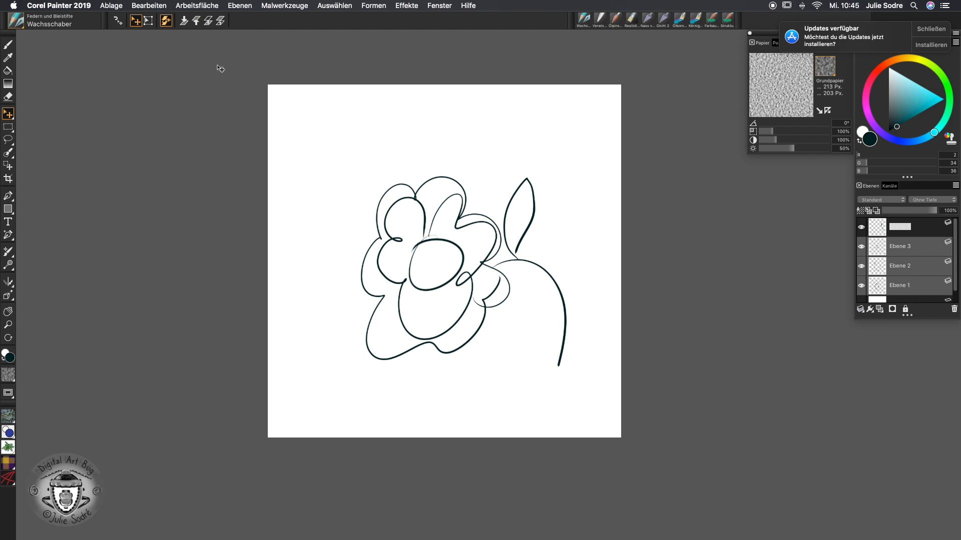
# Scale the petal and centre layers together with the Transform tool and commit.
pyautogui.click(8, 113)
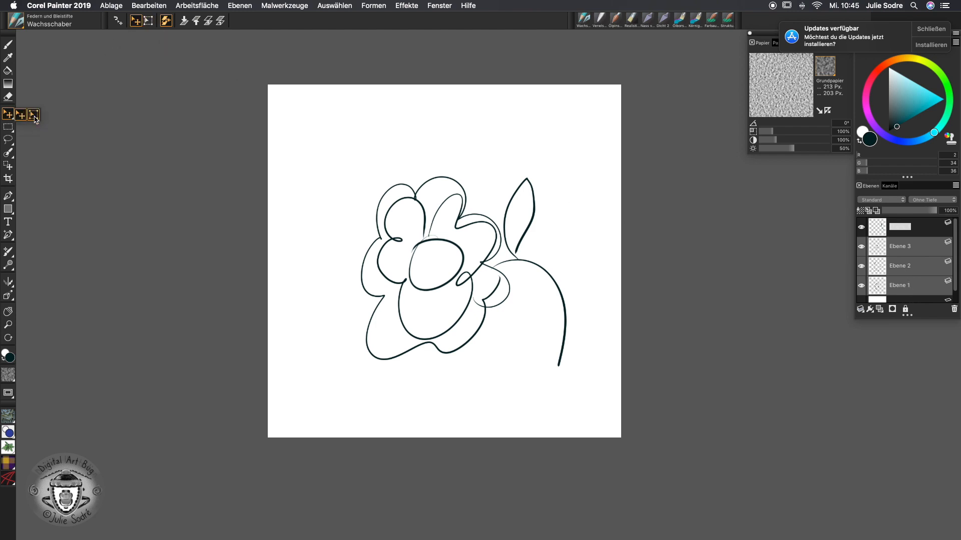
pyautogui.click(8, 113)
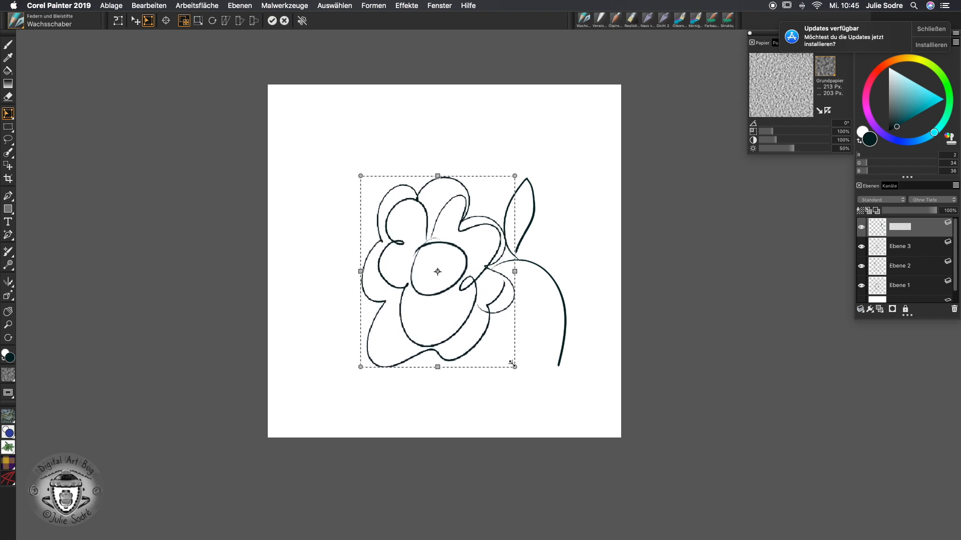
pyautogui.moveTo(515, 366); pyautogui.dragTo(504, 359)
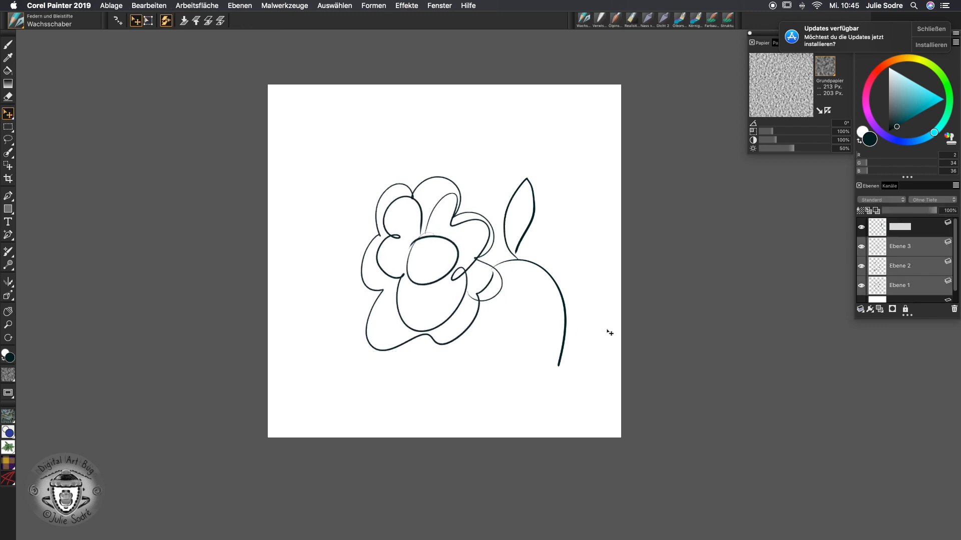
pyautogui.doubleClick(900, 226)
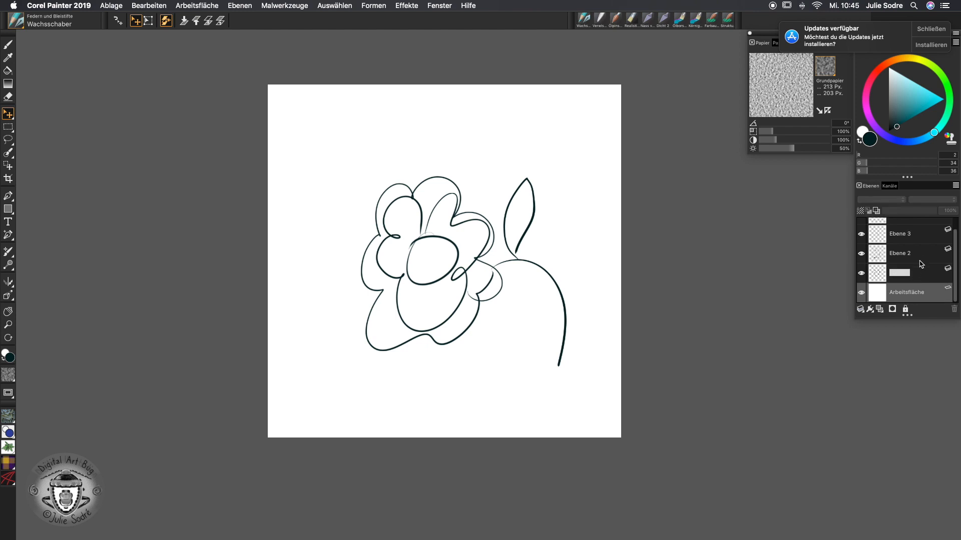
pyautogui.click(909, 272)
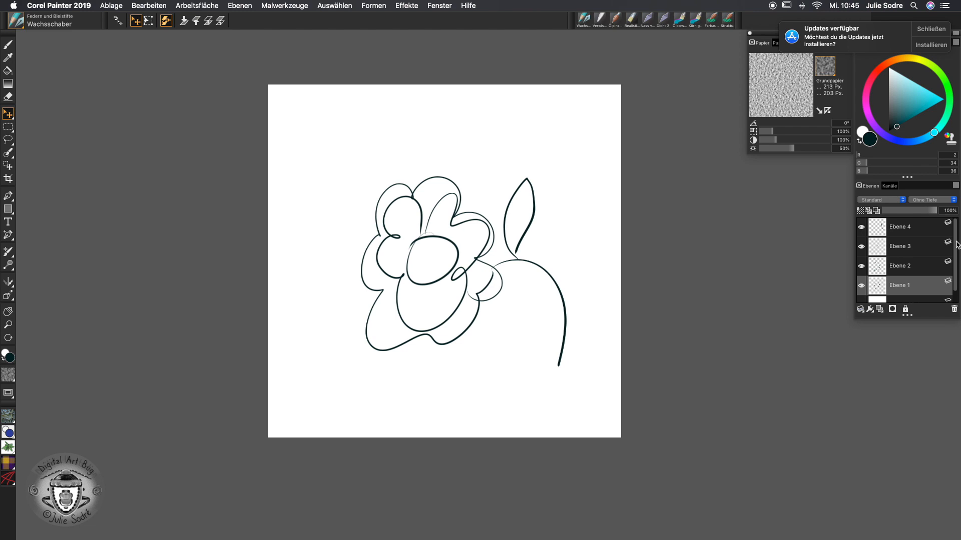
# Combine the four sketch layers into Gruppe 1 and enlarge the flower toward the upper left.
pyautogui.click(905, 226)
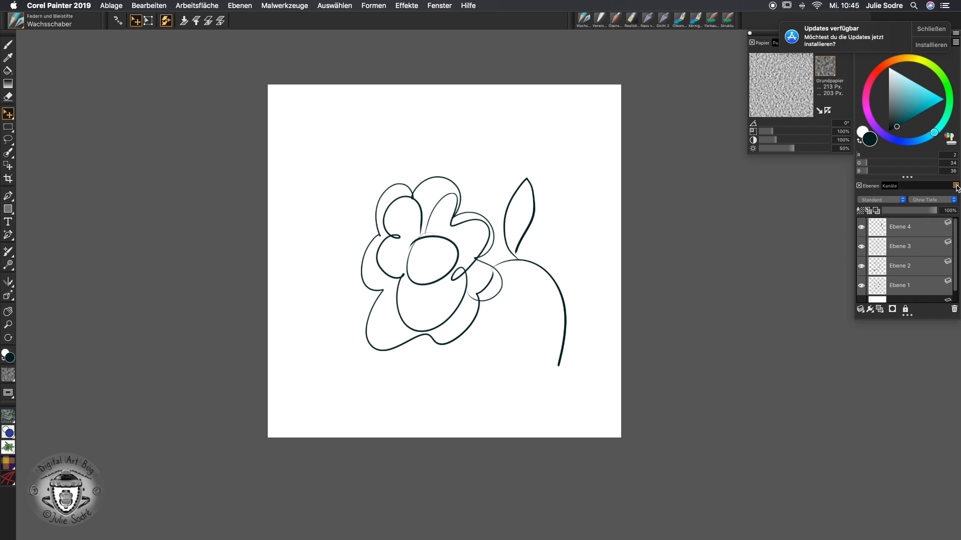
pyautogui.click(955, 186)
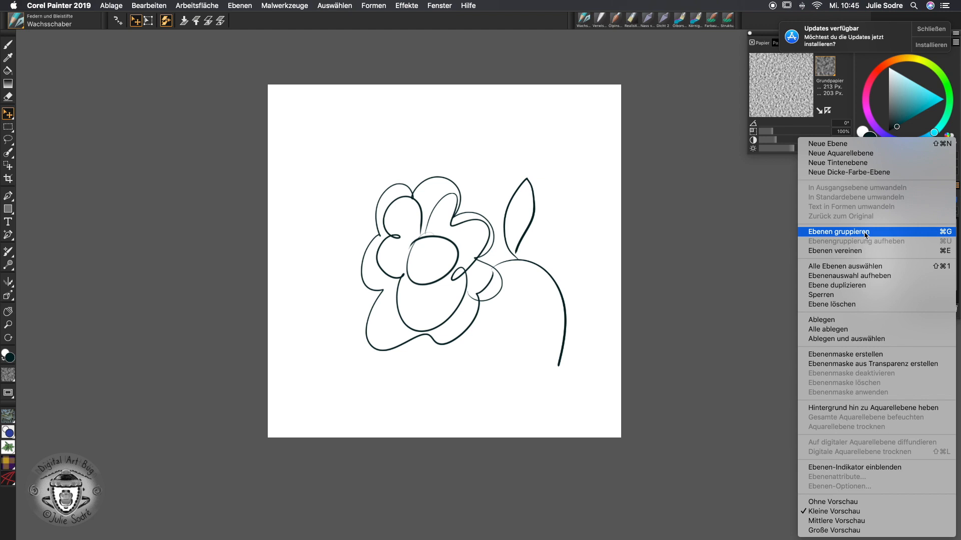
pyautogui.click(837, 232)
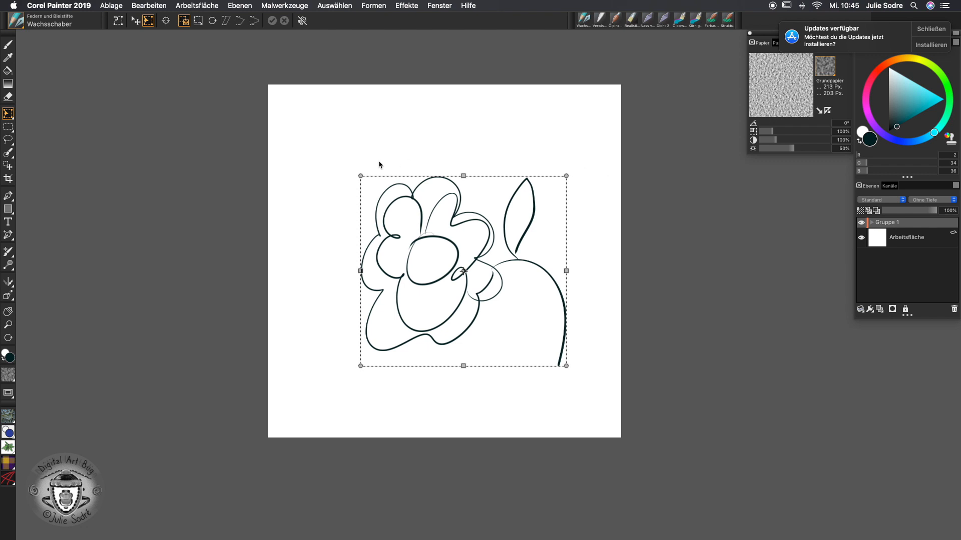
pyautogui.moveTo(463, 270); pyautogui.dragTo(454, 263)
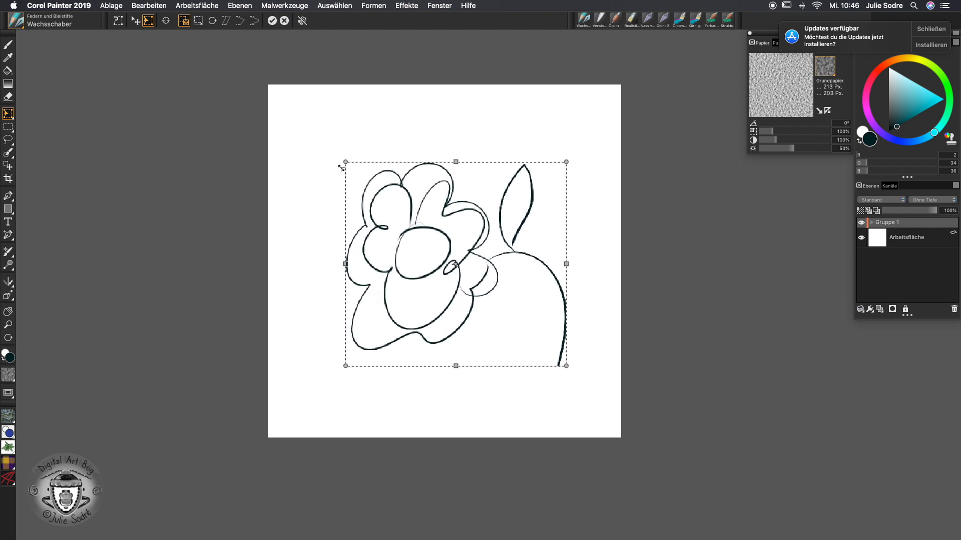
pyautogui.moveTo(321, 184)
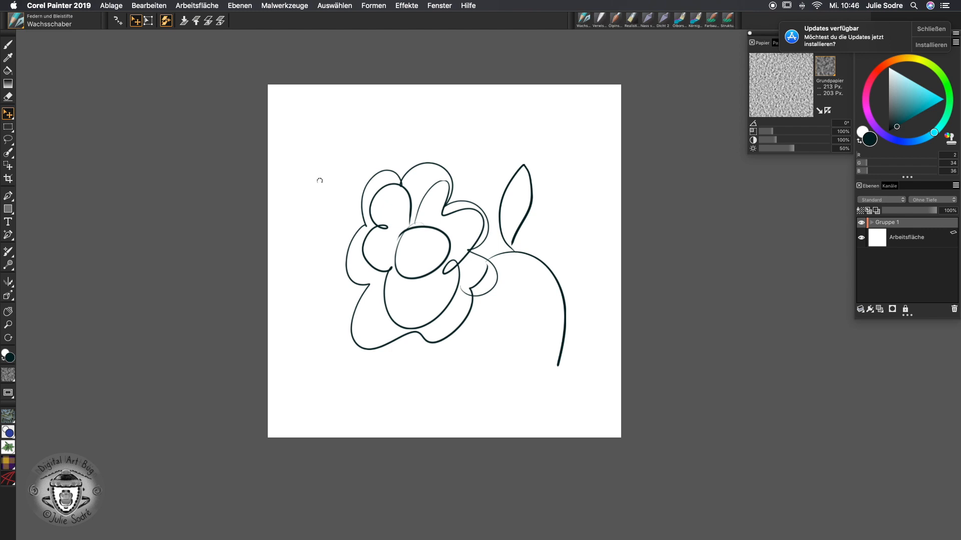
pyautogui.moveTo(569, 179)
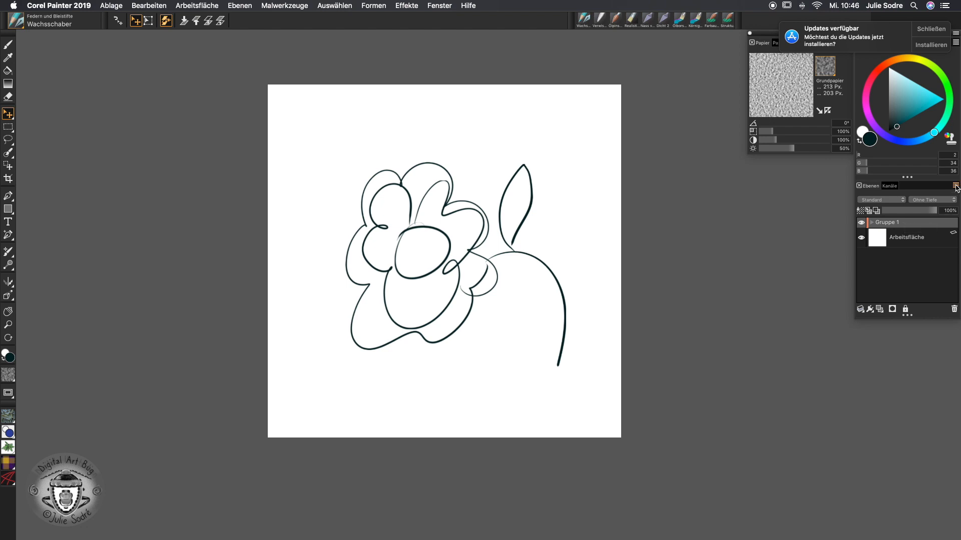
# Browse the Brush Library down to the Aquarell watercolour categories.
pyautogui.click(952, 186)
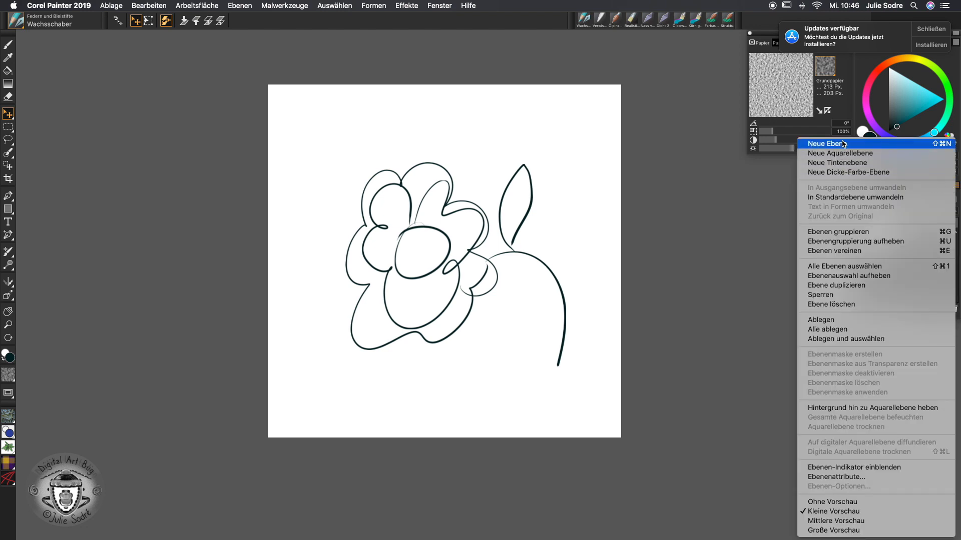
pyautogui.moveTo(853, 145)
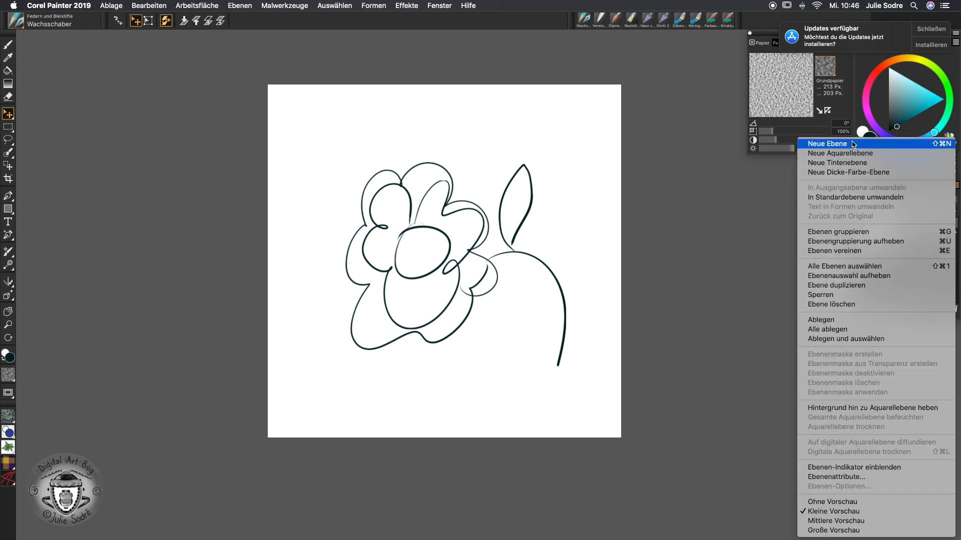
pyautogui.moveTo(848, 158)
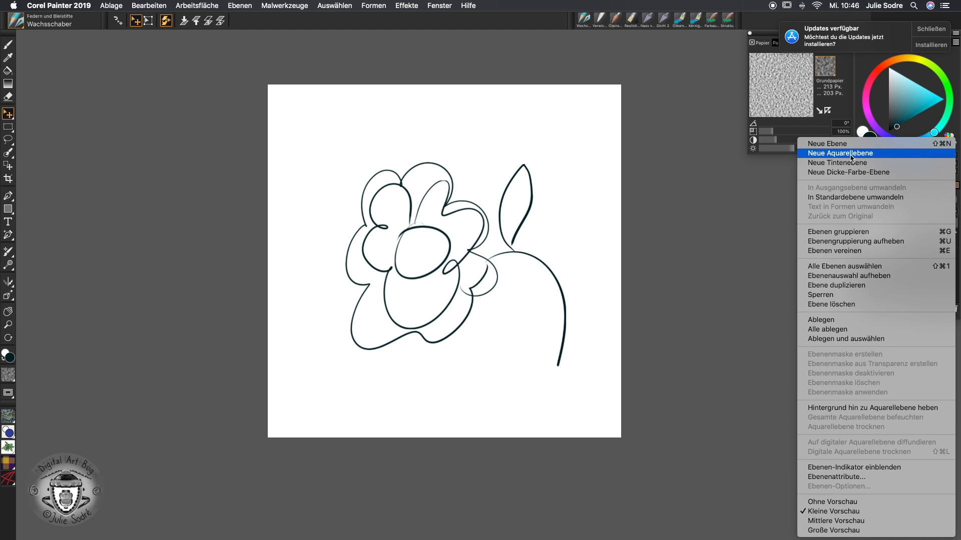
pyautogui.moveTo(644, 171)
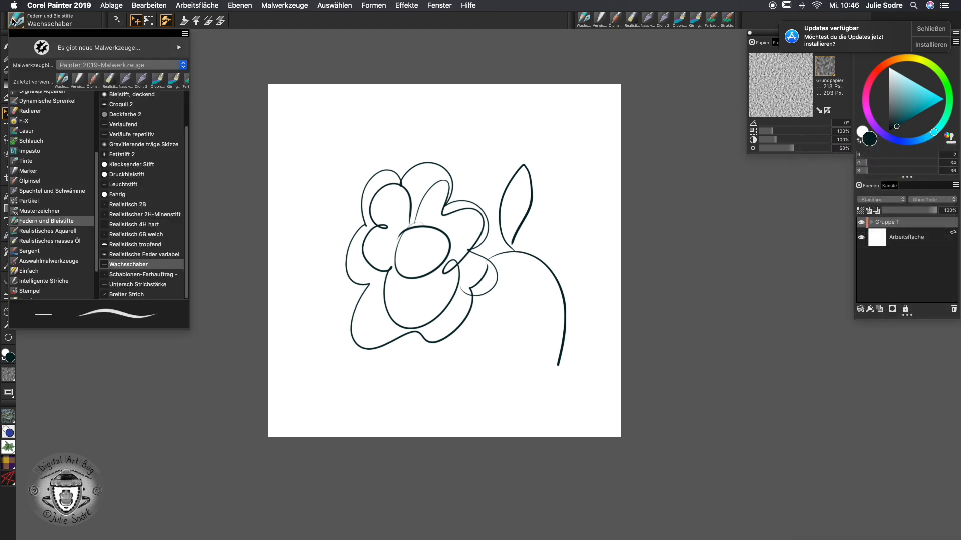
pyautogui.moveTo(68, 211)
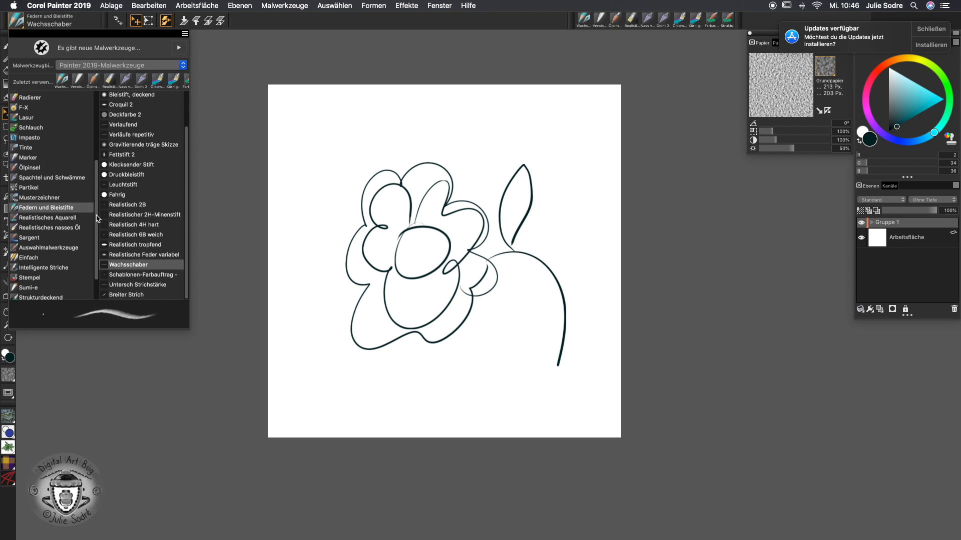
pyautogui.scroll(-3)
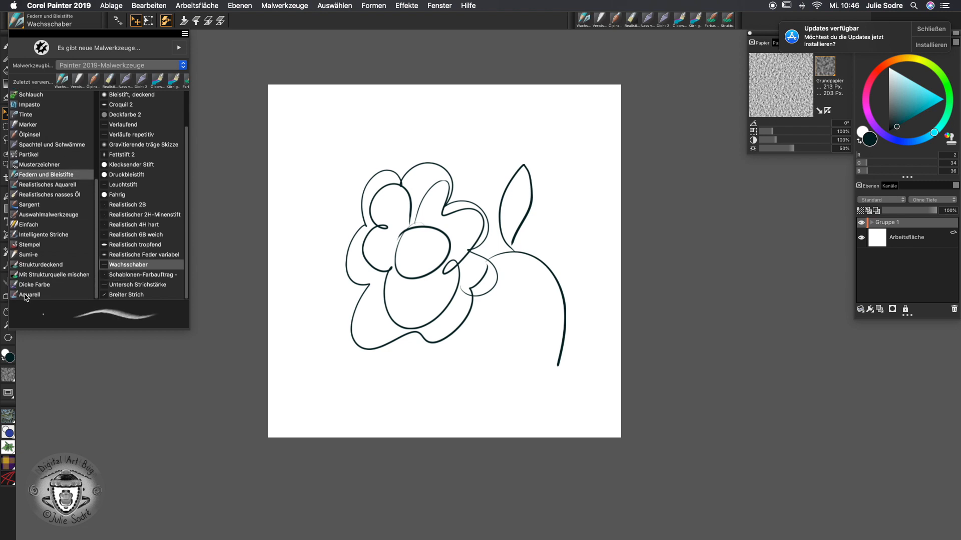
# Paint the leaf dark teal with an Aquarell brush on Aquarellebene 1, then add Ebene 5.
pyautogui.click(29, 294)
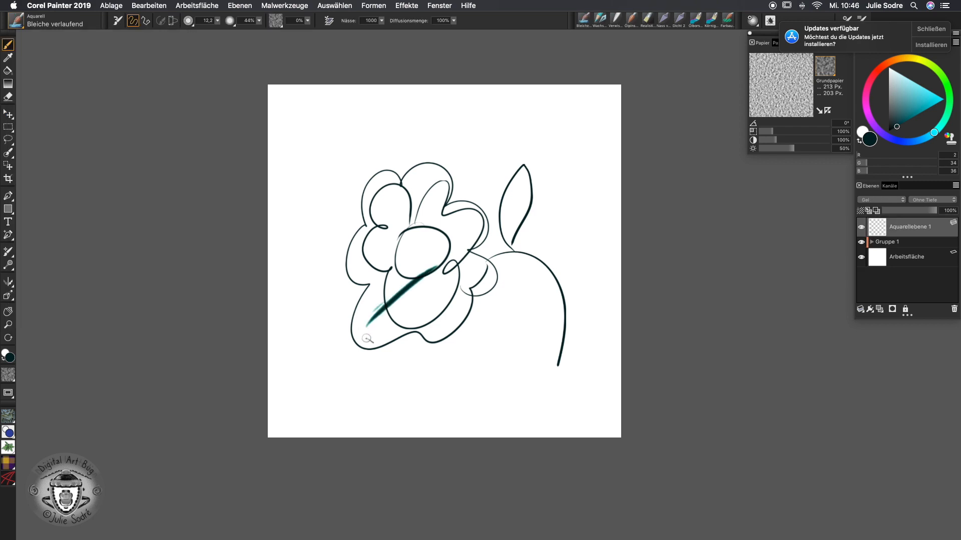
pyautogui.moveTo(367, 324); pyautogui.dragTo(454, 294)
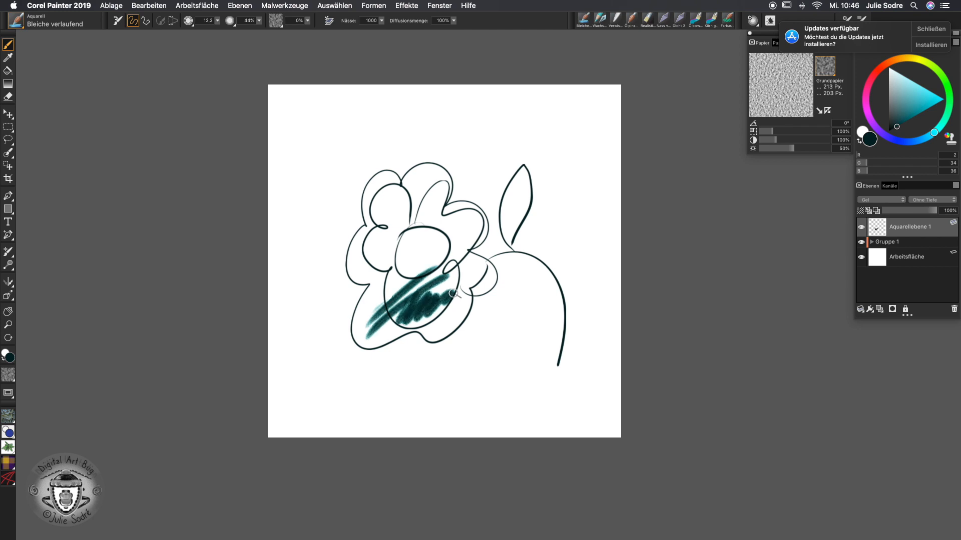
pyautogui.moveTo(441, 288); pyautogui.dragTo(368, 319)
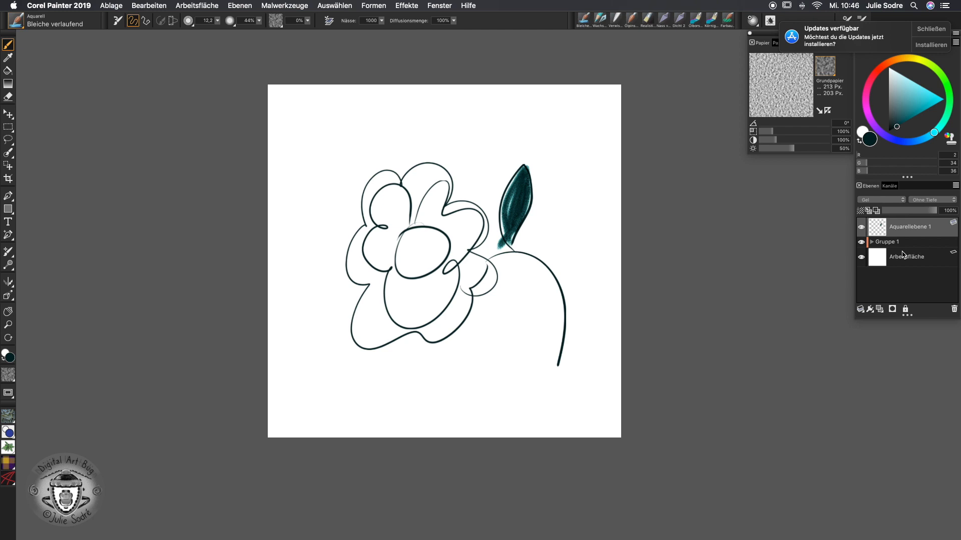
pyautogui.click(14, 19)
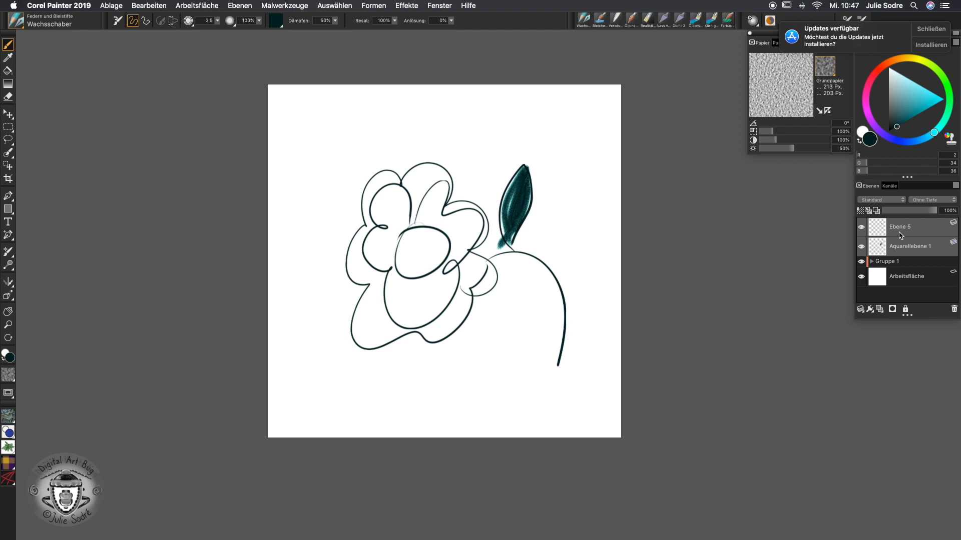
# Select Ebene 5 and Aquarellebene 1 and group them into Gruppe 2 above Gruppe 1.
pyautogui.click(956, 185)
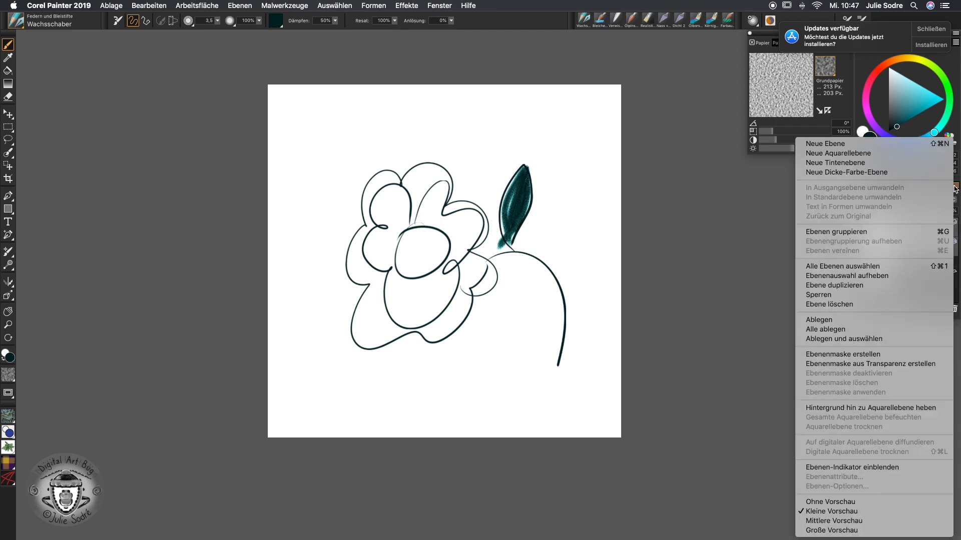
pyautogui.moveTo(938, 200)
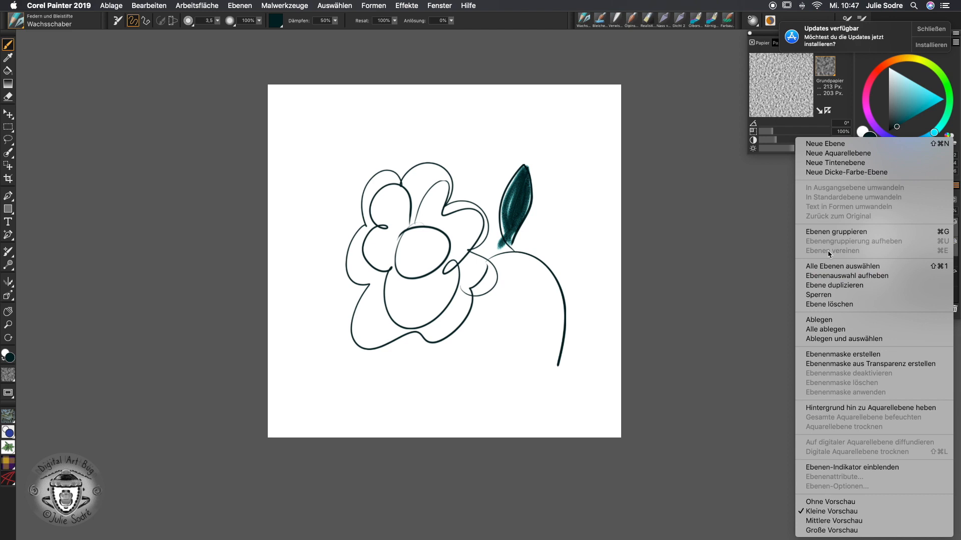
pyautogui.click(836, 232)
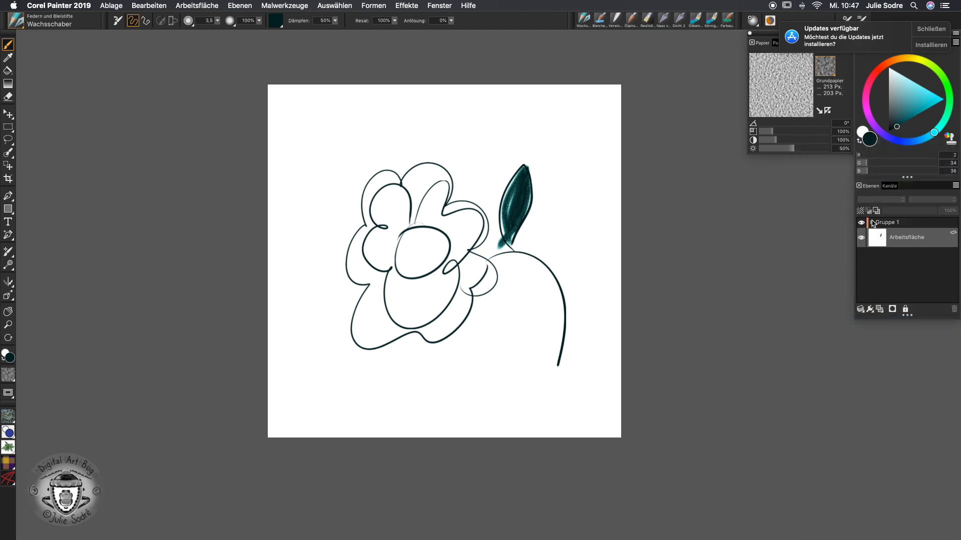
pyautogui.click(871, 222)
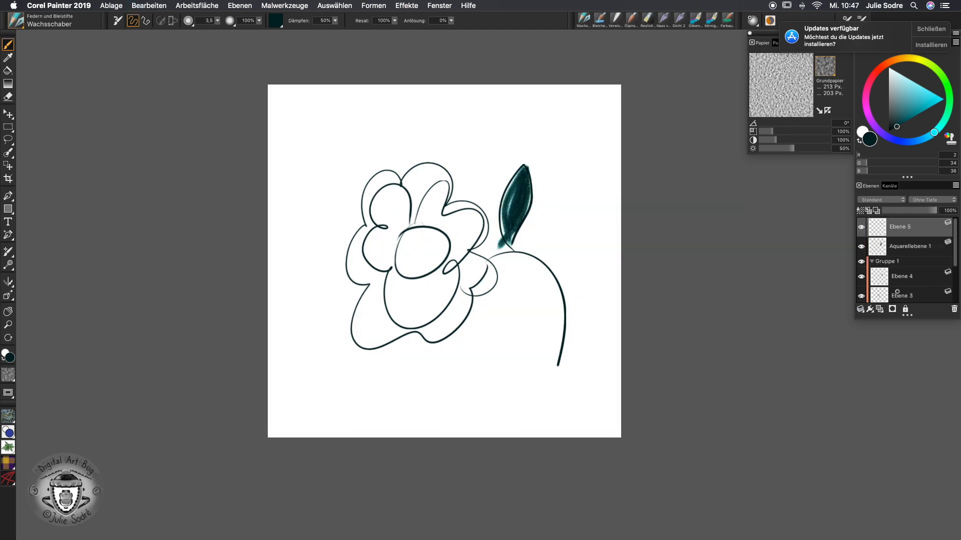
pyautogui.click(910, 246)
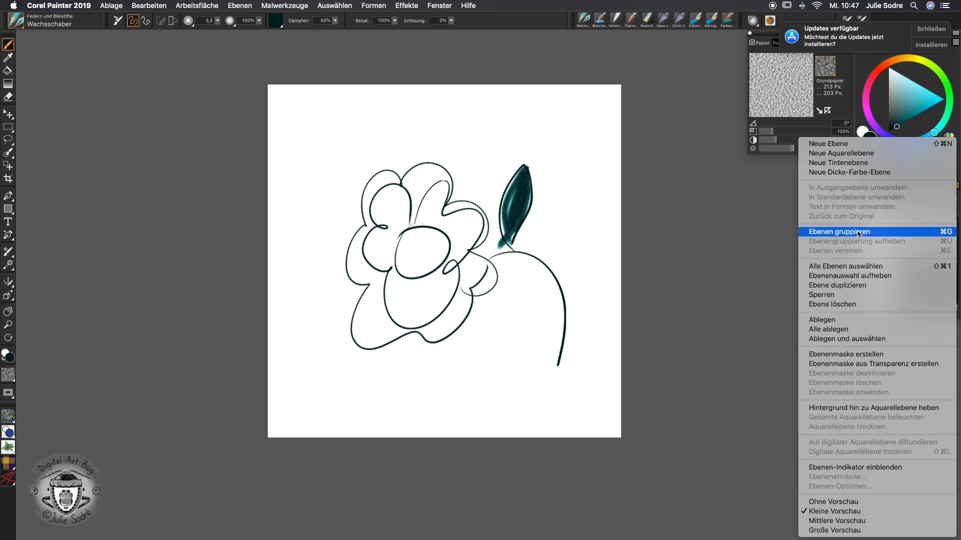
pyautogui.click(839, 232)
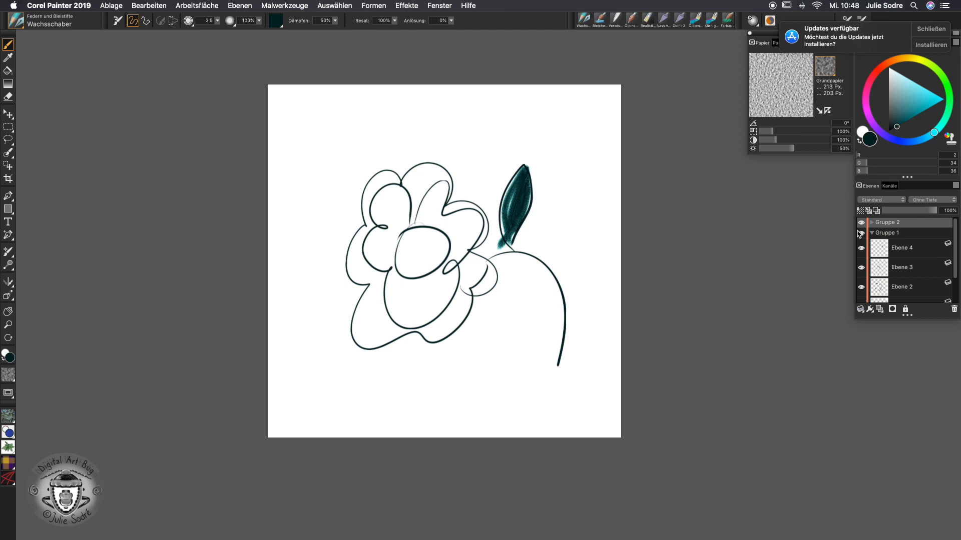
pyautogui.moveTo(577, 251)
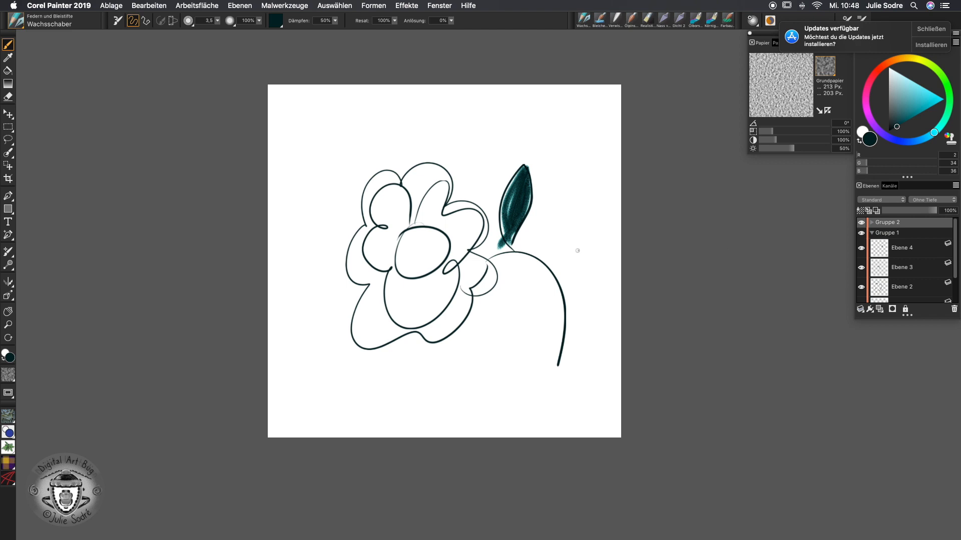
pyautogui.moveTo(579, 245)
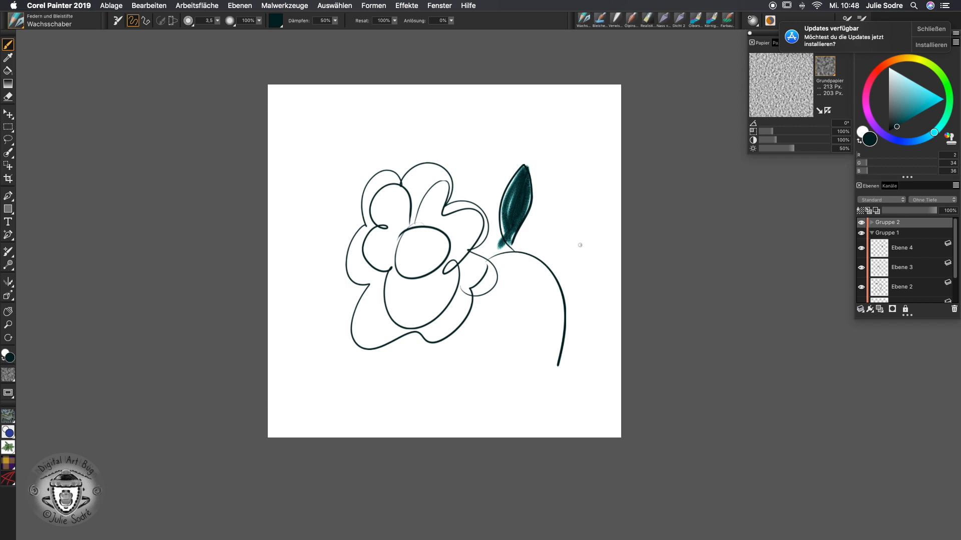